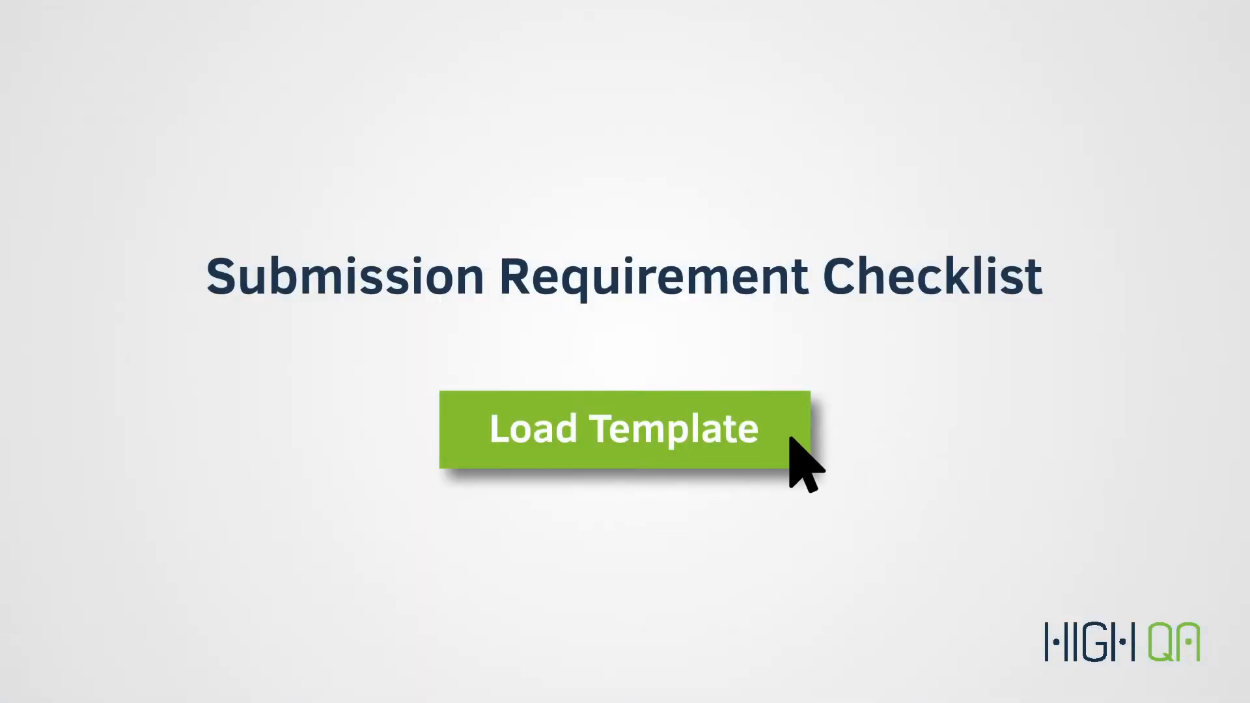
{"action": "left_click", "coordinate": [624, 427]}
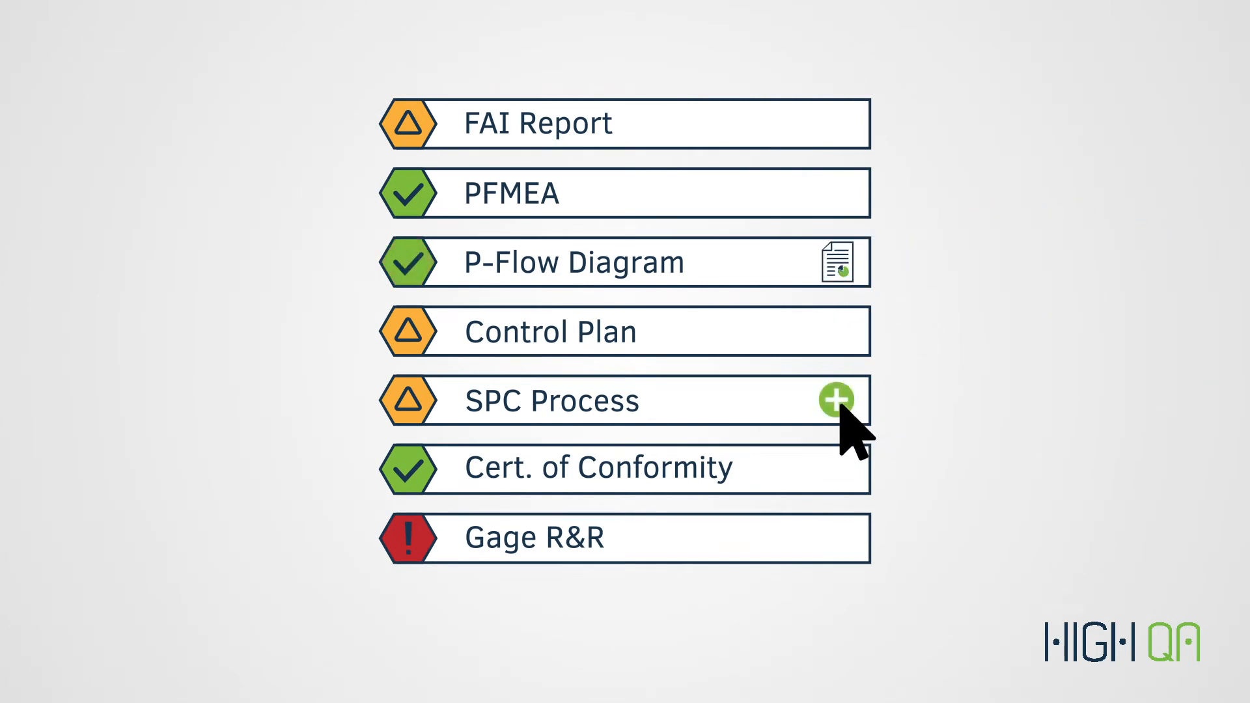
{"action": "left_click", "coordinate": [835, 399]}
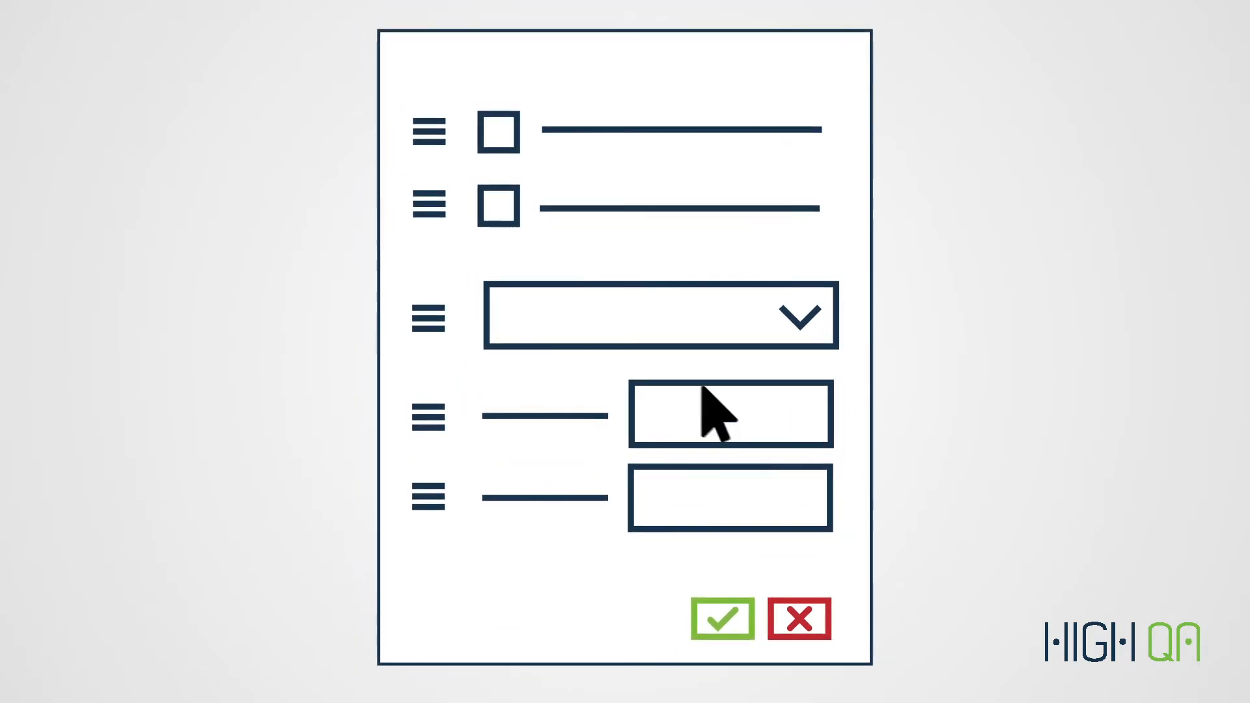
{"action": "left_click", "coordinate": [499, 205]}
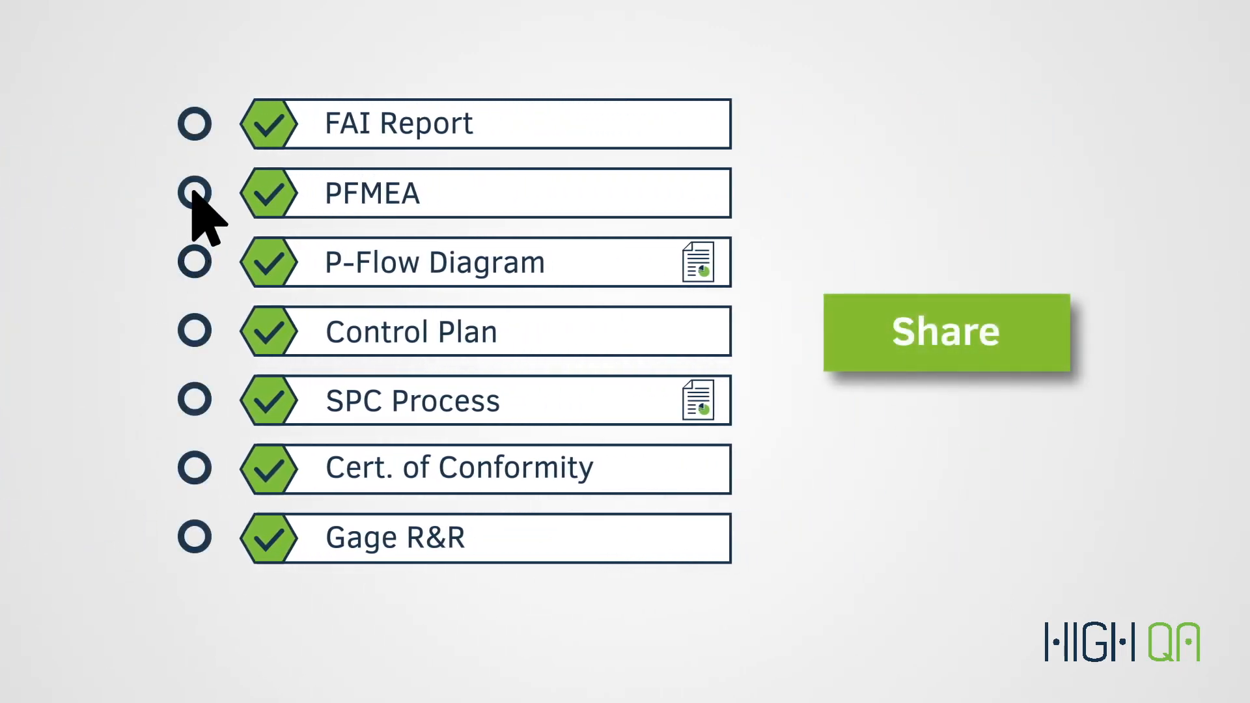
{"action": "left_click", "coordinate": [193, 192]}
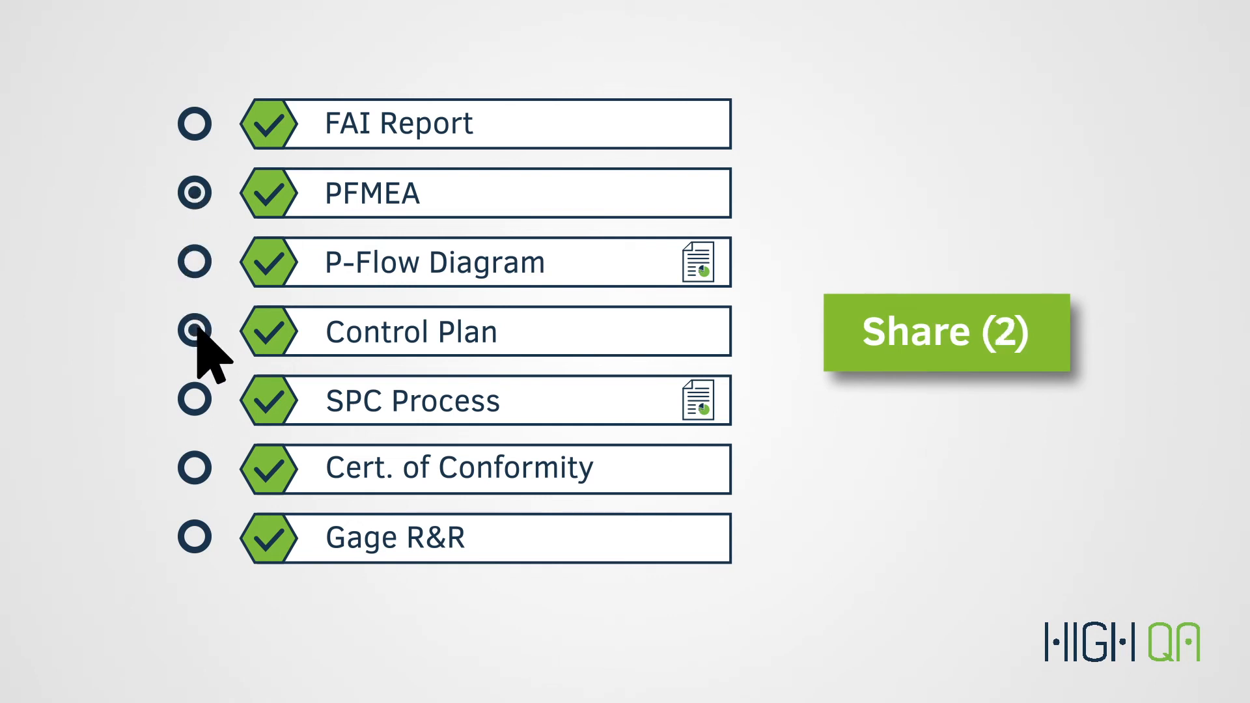
{"action": "left_click", "coordinate": [195, 536]}
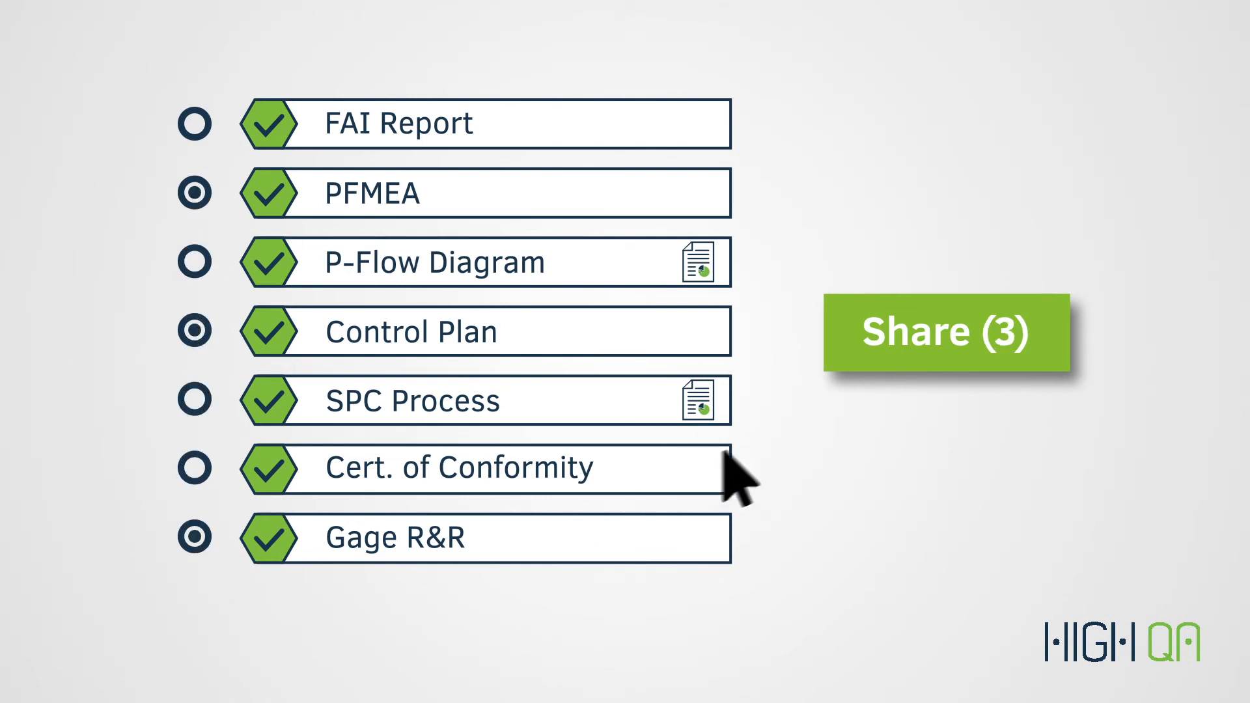
{"action": "left_click", "coordinate": [947, 334]}
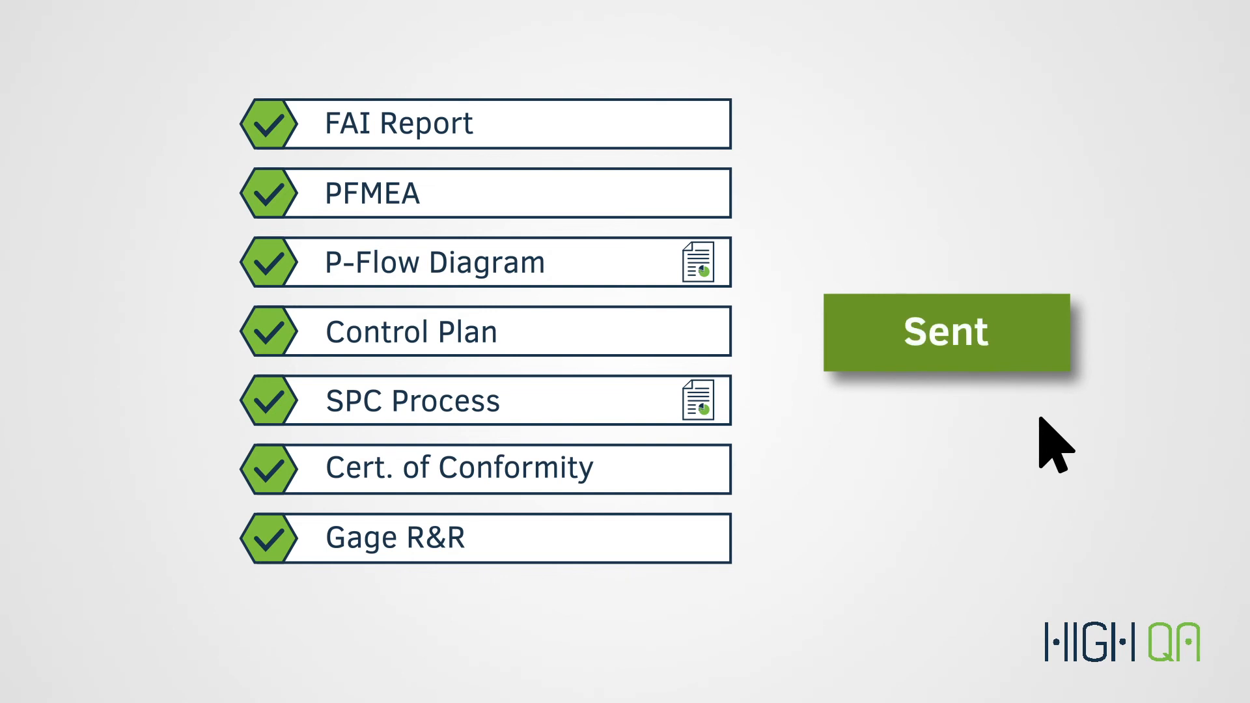